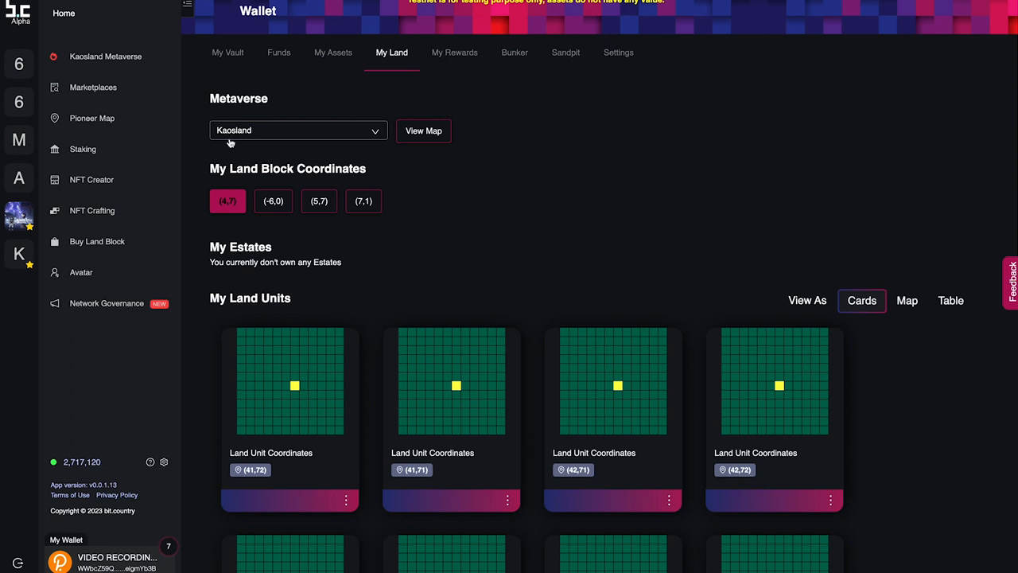
- Scroll the Wallet My Land page toward the Kaosland Metaverse entry
scroll(down, 3)
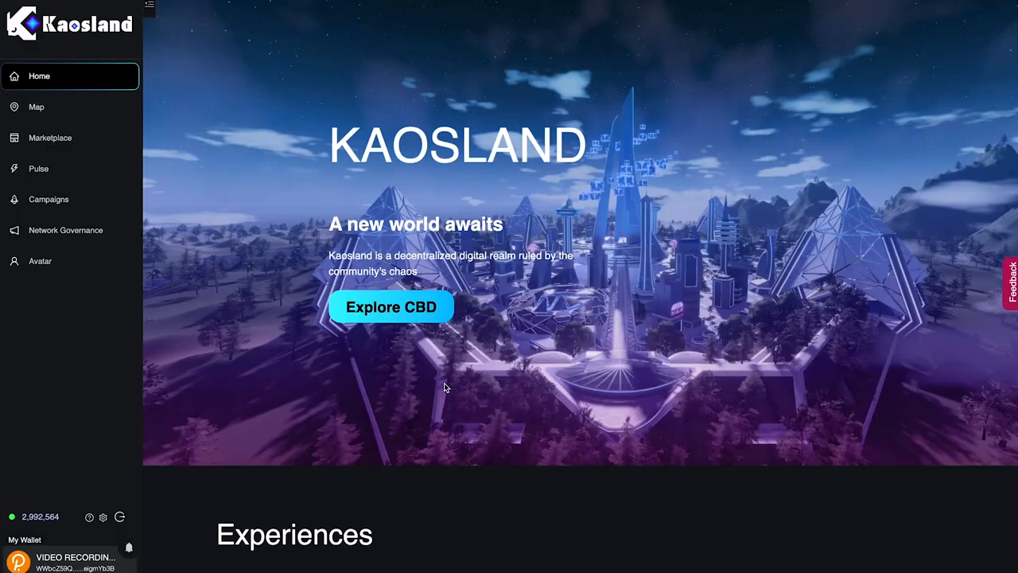
scroll(down, 3)
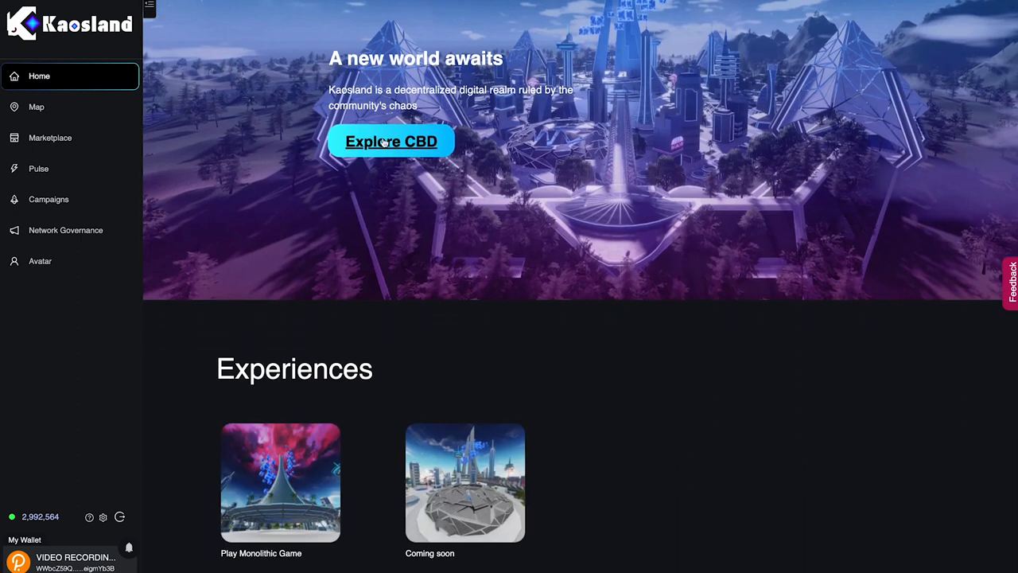
scroll(down, 3)
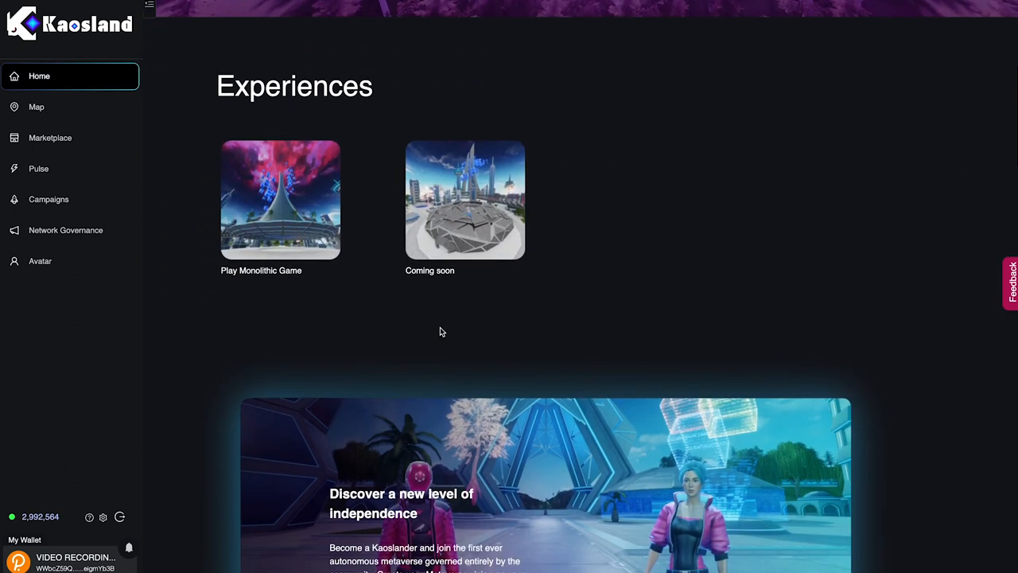
scroll(down, 3)
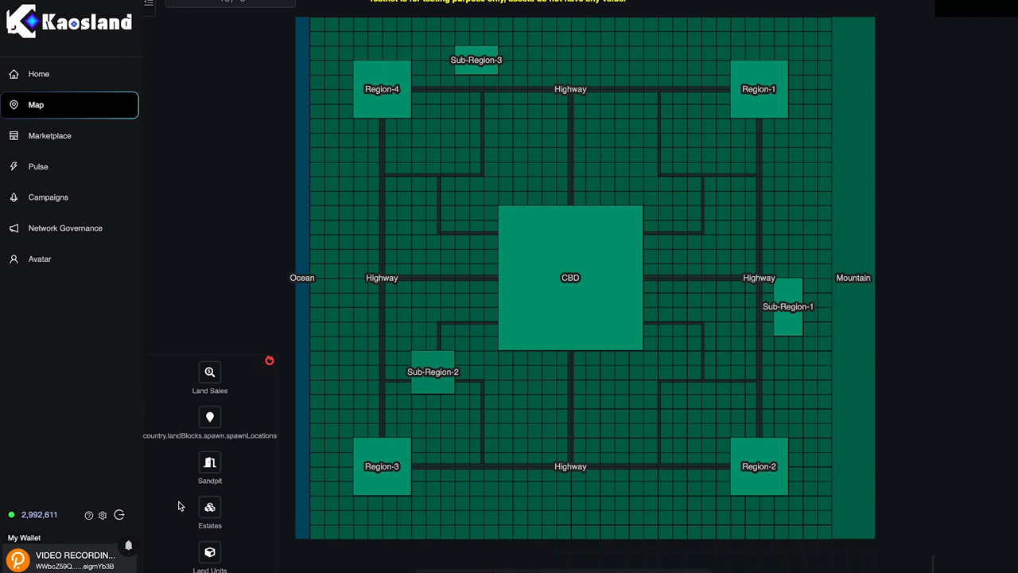
mouse_move(209, 507)
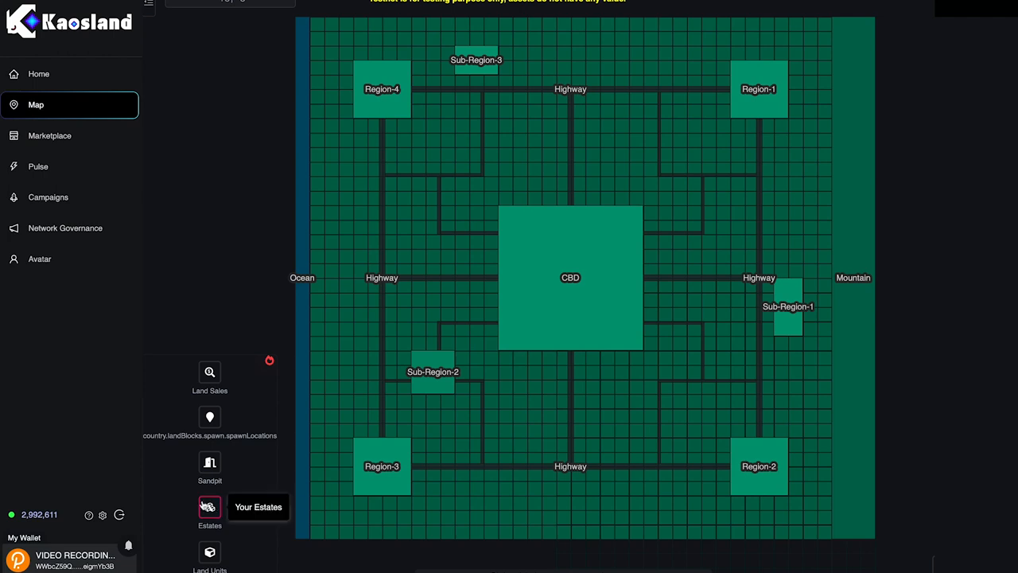
mouse_move(210, 513)
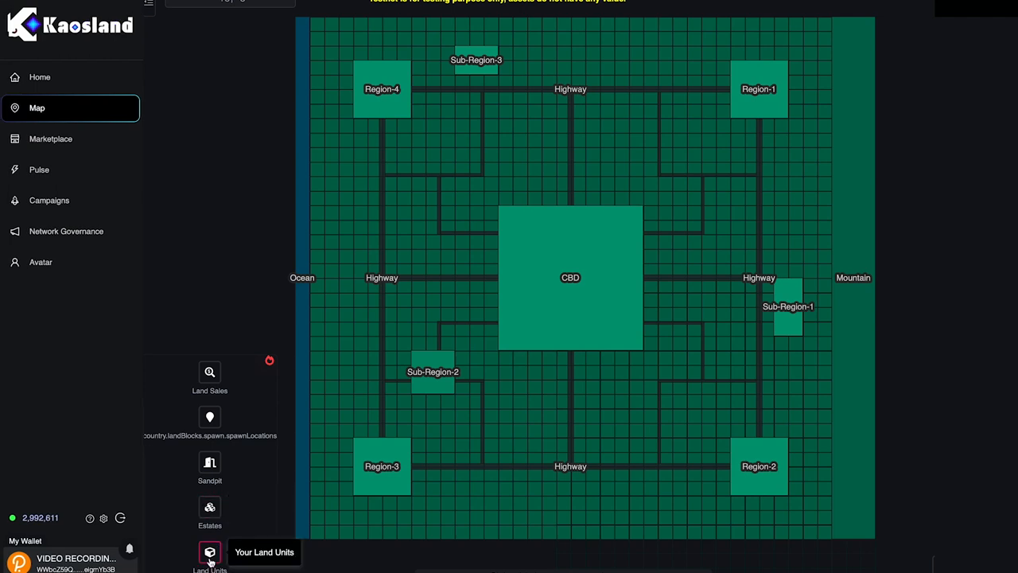
- Show owned estates and the My Land Units list (4,7; -6,0; 5,7; 7,1)
click(209, 507)
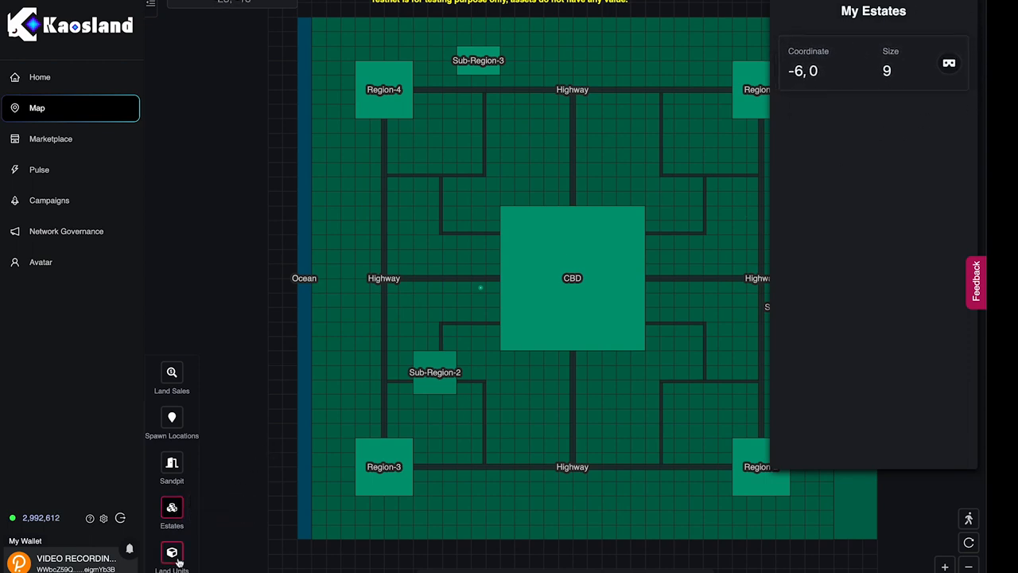
click(173, 552)
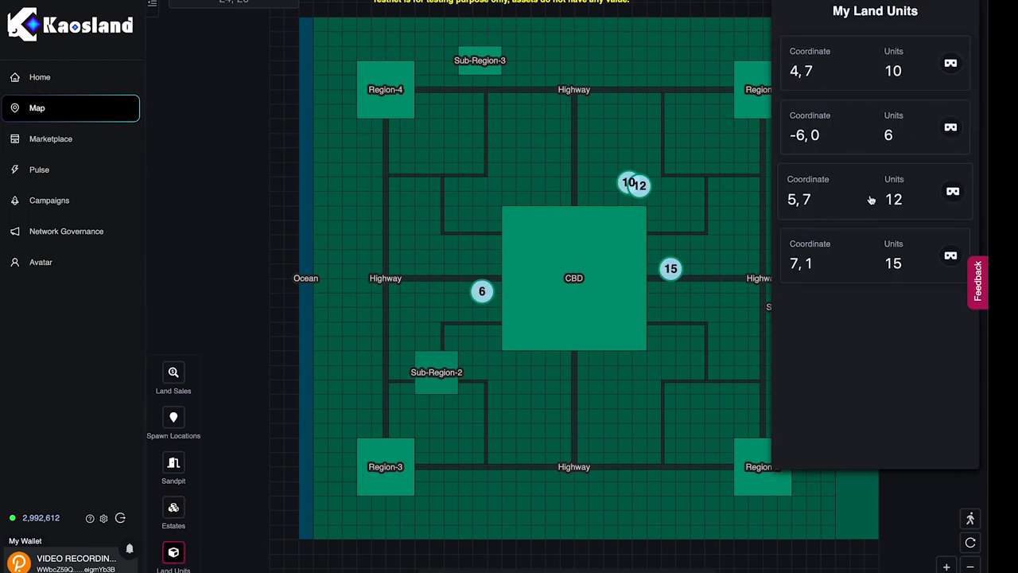
mouse_move(951, 127)
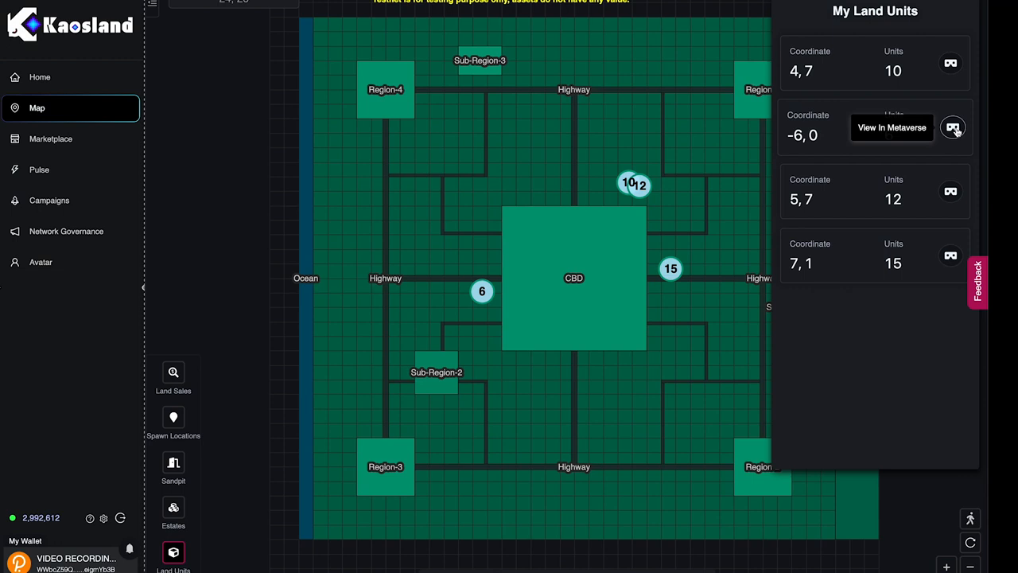
- Enter the metaverse at land block -6, 0 from the map
click(951, 127)
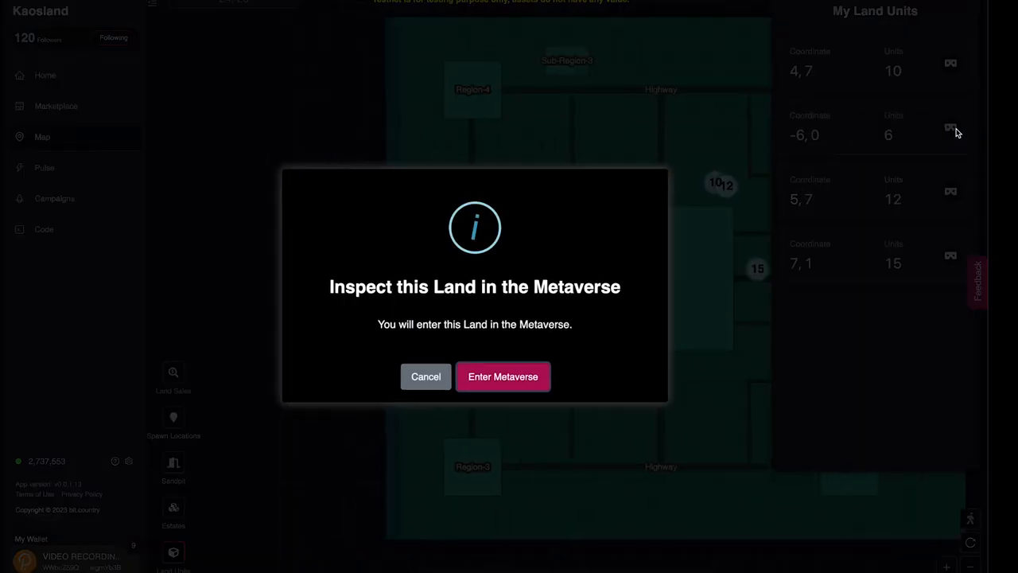
click(502, 376)
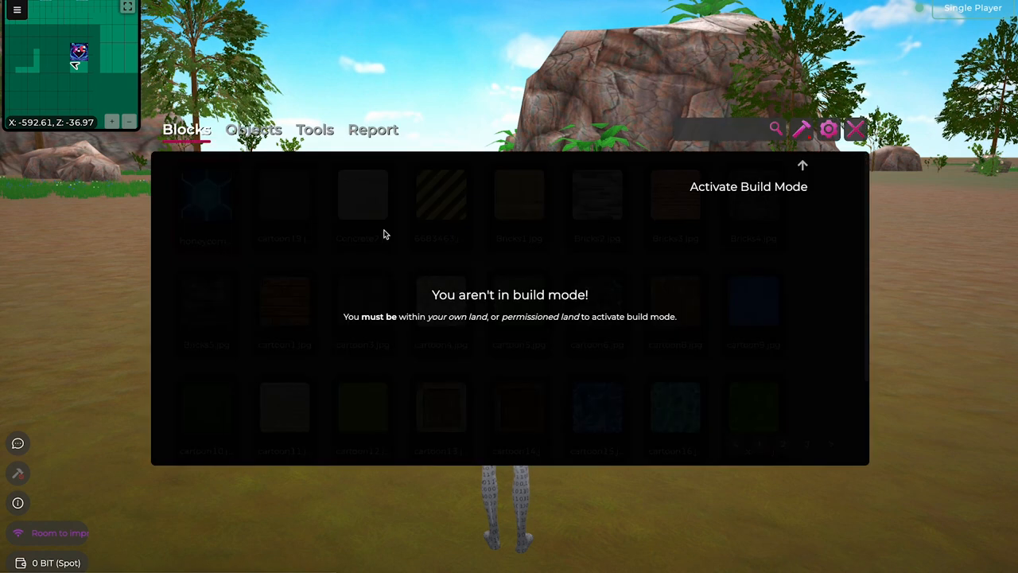
mouse_move(557, 179)
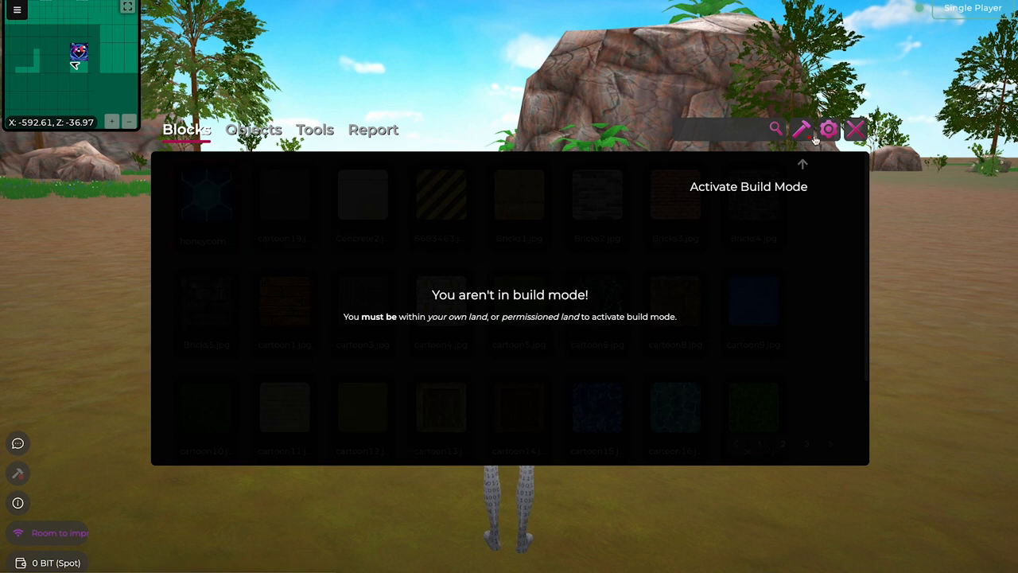
- Try activating build mode, which is refused outside owned or permissioned land
click(802, 130)
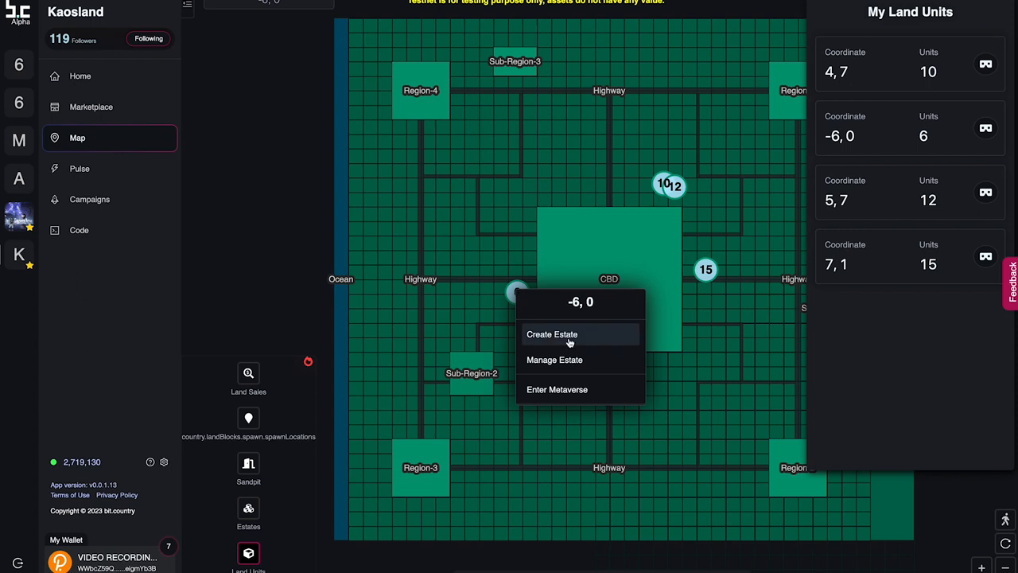
- Choose Create Estate for the -6, 0 marker on the map
click(552, 333)
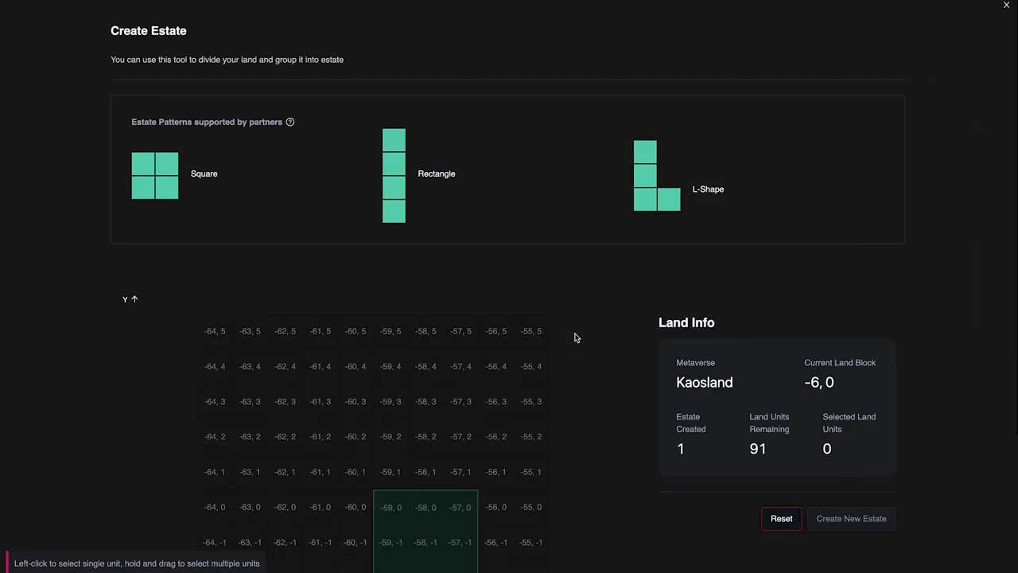
scroll(down, 3)
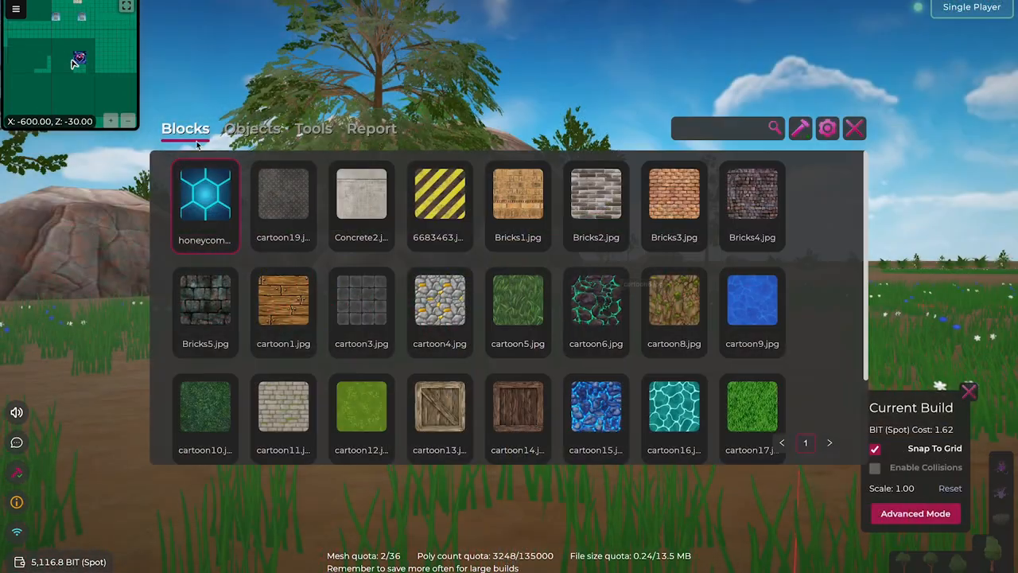
- Switch the build catalogue from Blocks to the Objects tab to browse props
click(253, 129)
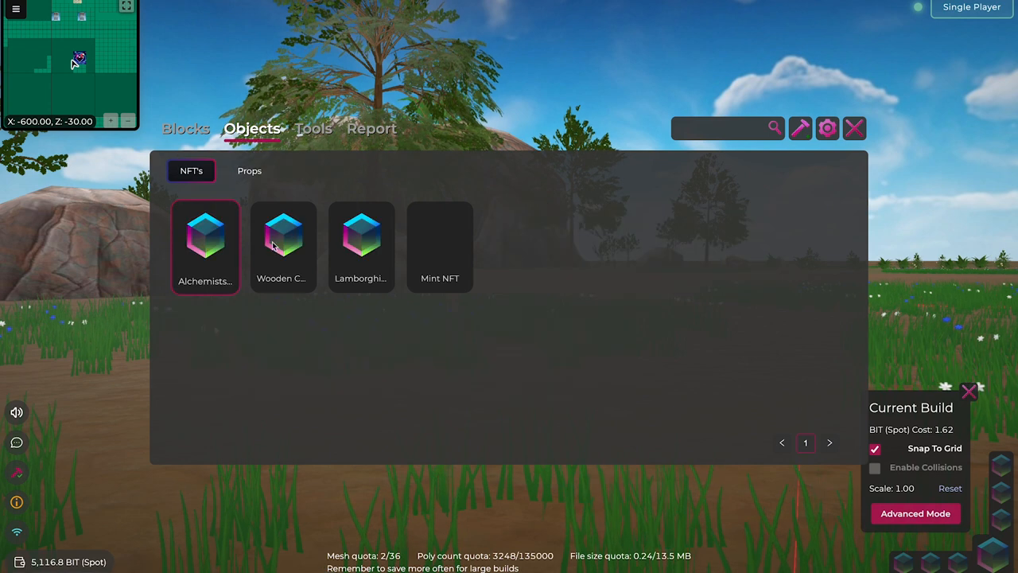
click(186, 129)
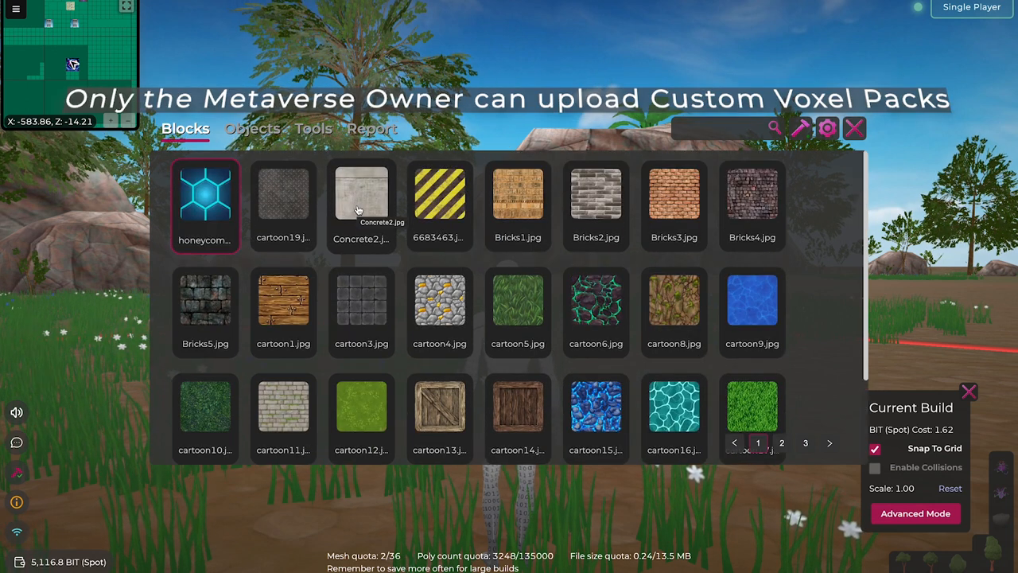
mouse_move(325, 203)
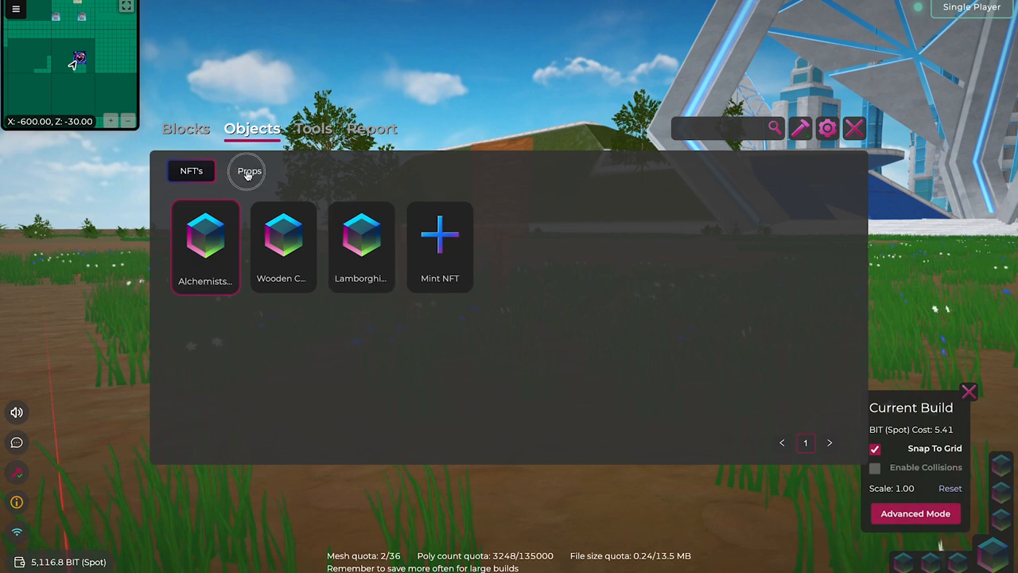
- Preview the oak tree prop at scale 0.50, trying Enable Collisions
click(249, 170)
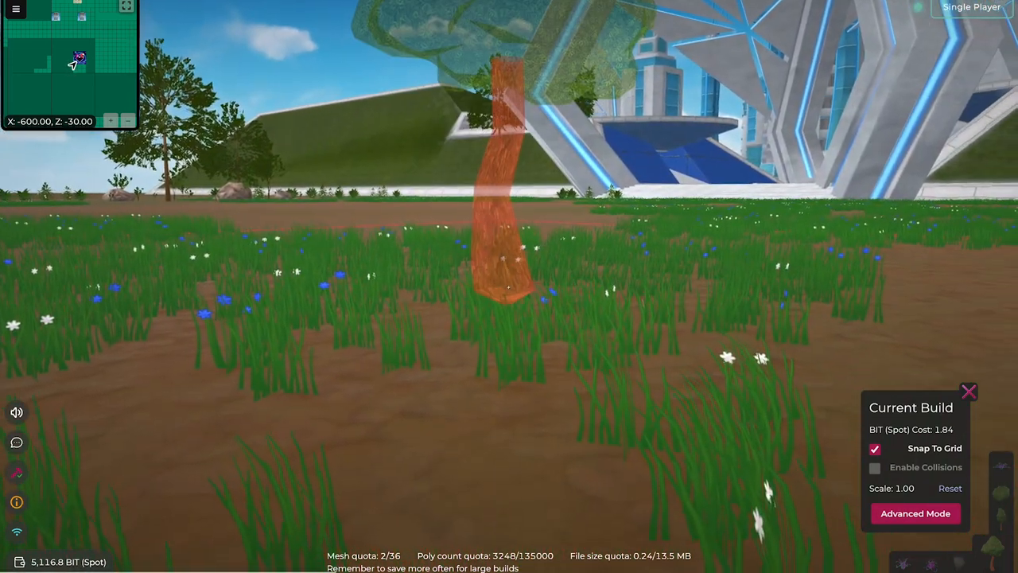
key(-)
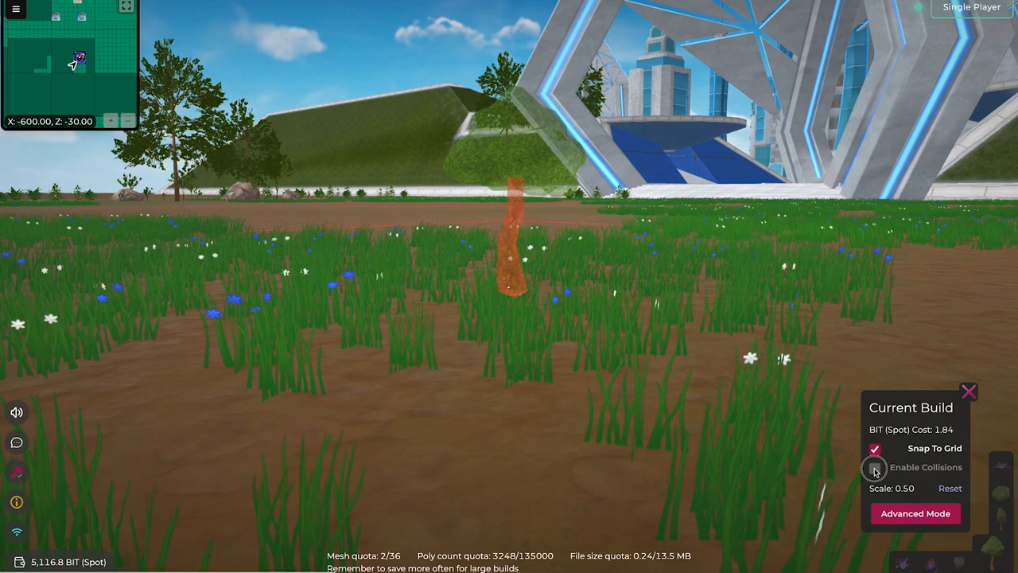
click(874, 467)
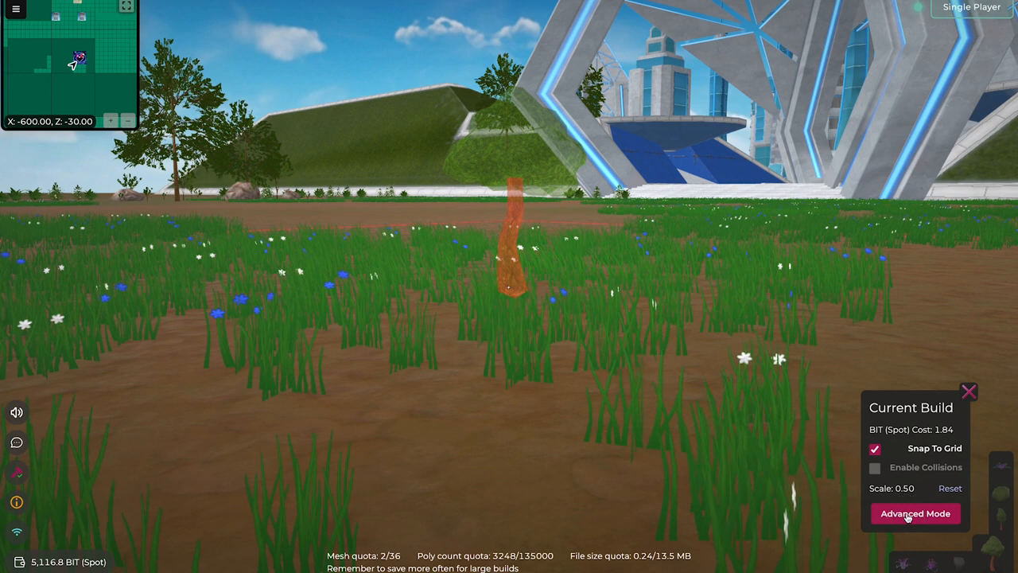
- Lower the tree's Y position to 15.71 in Advanced Mode and place it
click(915, 513)
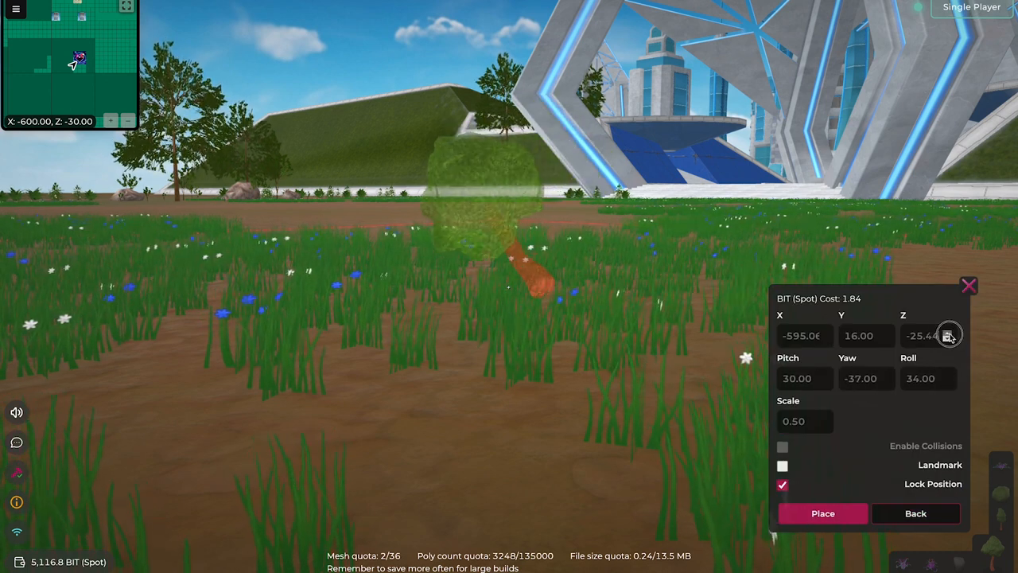
click(886, 338)
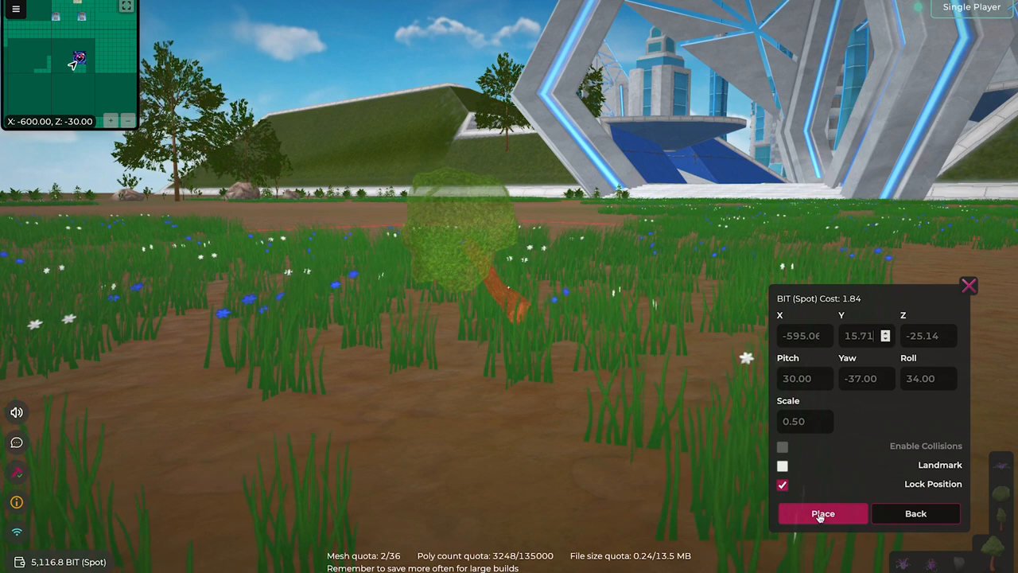
click(823, 513)
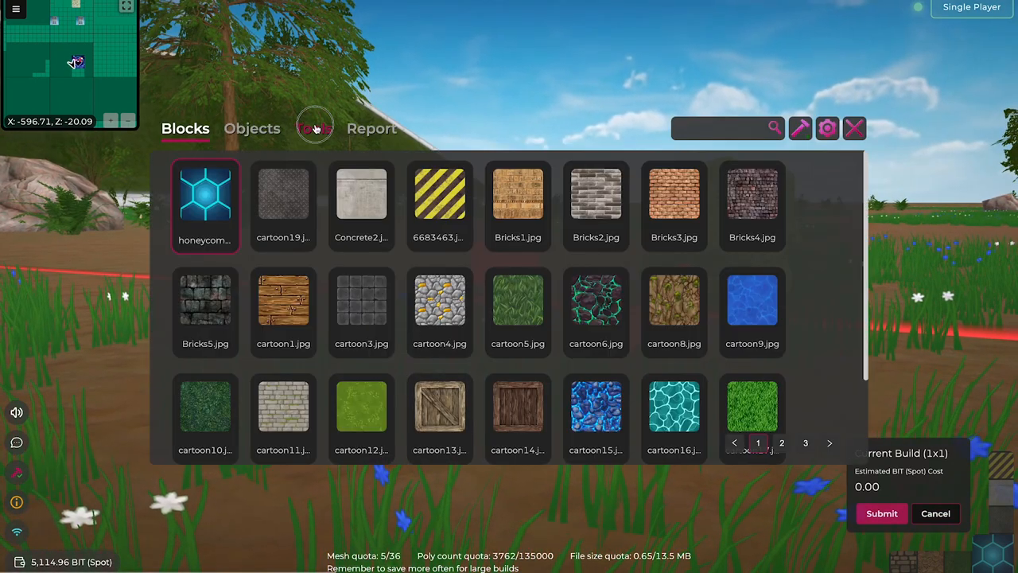
- Select Tree Oak 01 with the Asset Selector from the Tools tab
click(313, 129)
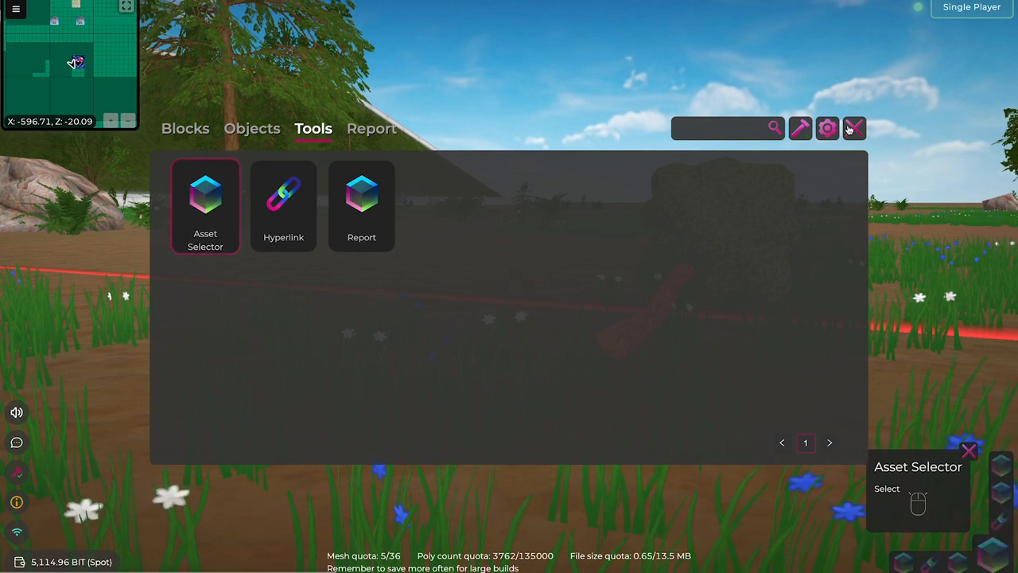
click(205, 199)
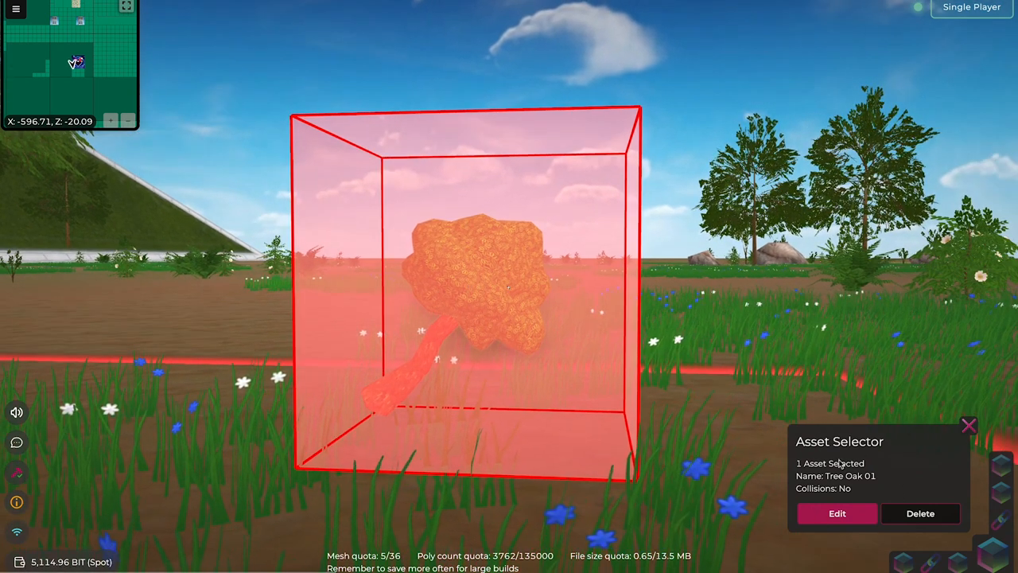
- Delete Tree Oak 01 and confirm Yes, paying 0.04 BIT
click(837, 513)
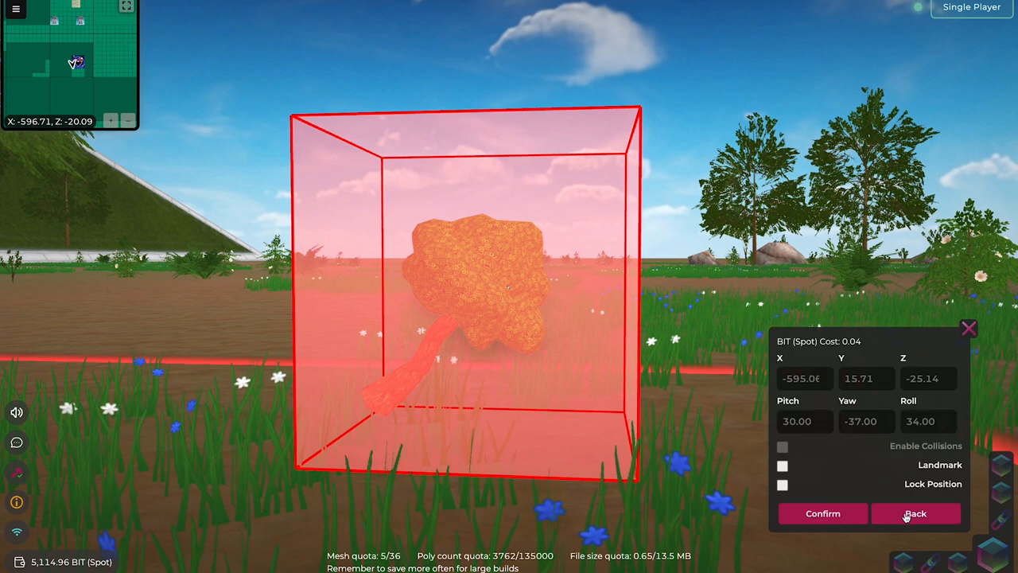
click(920, 513)
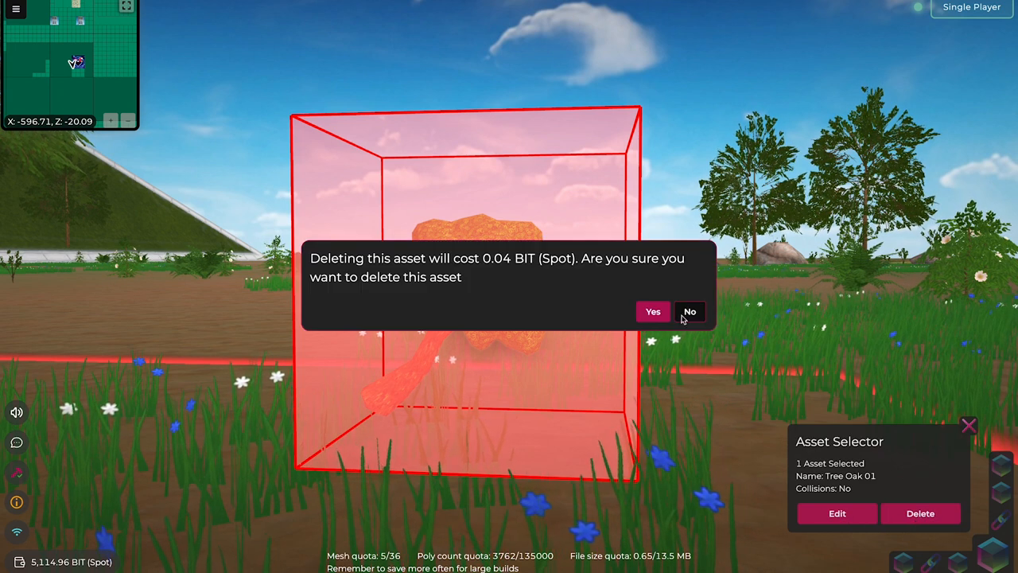
click(652, 311)
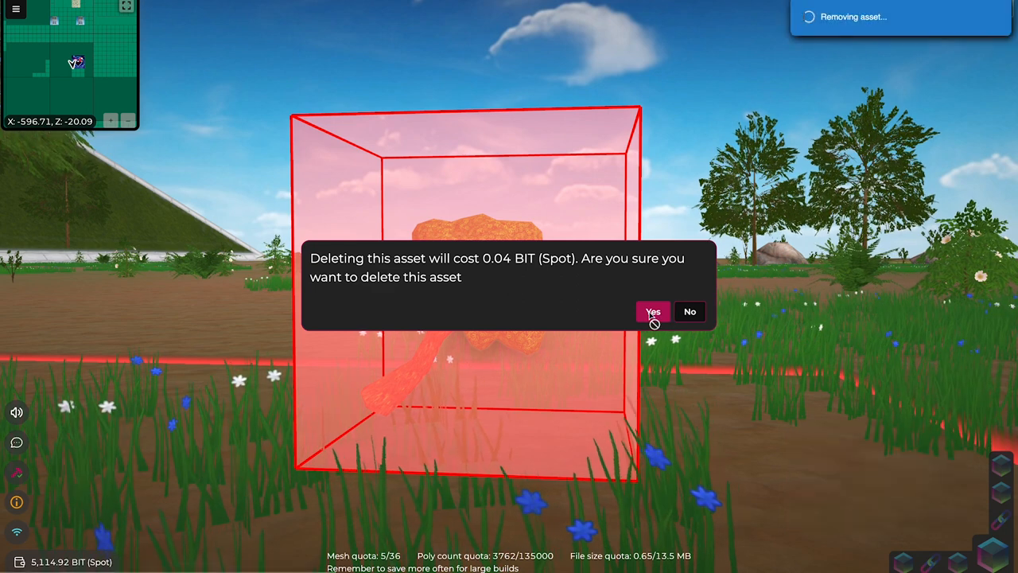
click(652, 311)
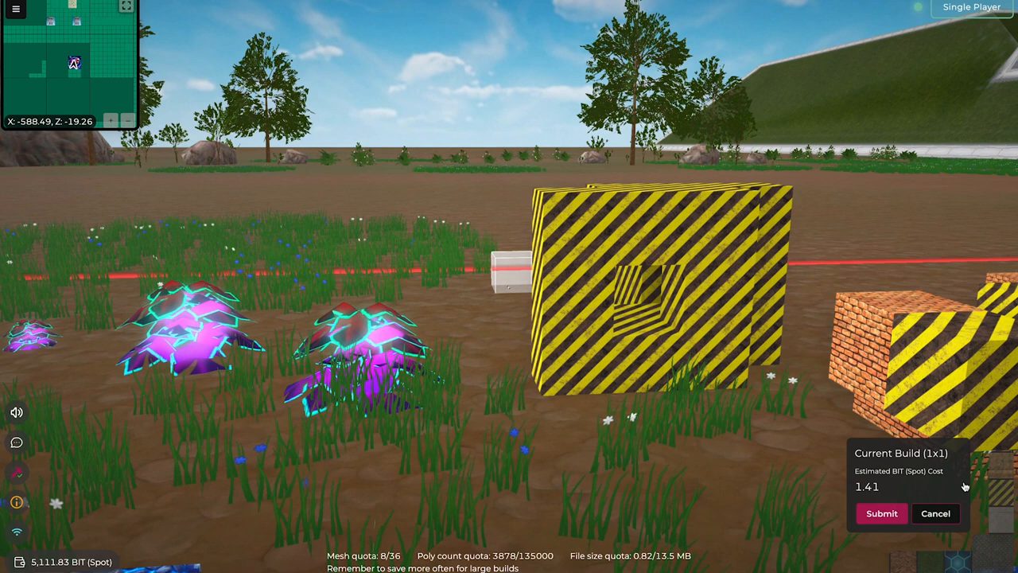
- Submit the current voxel build and confirm paying 1.41 BIT (Spot)
click(881, 513)
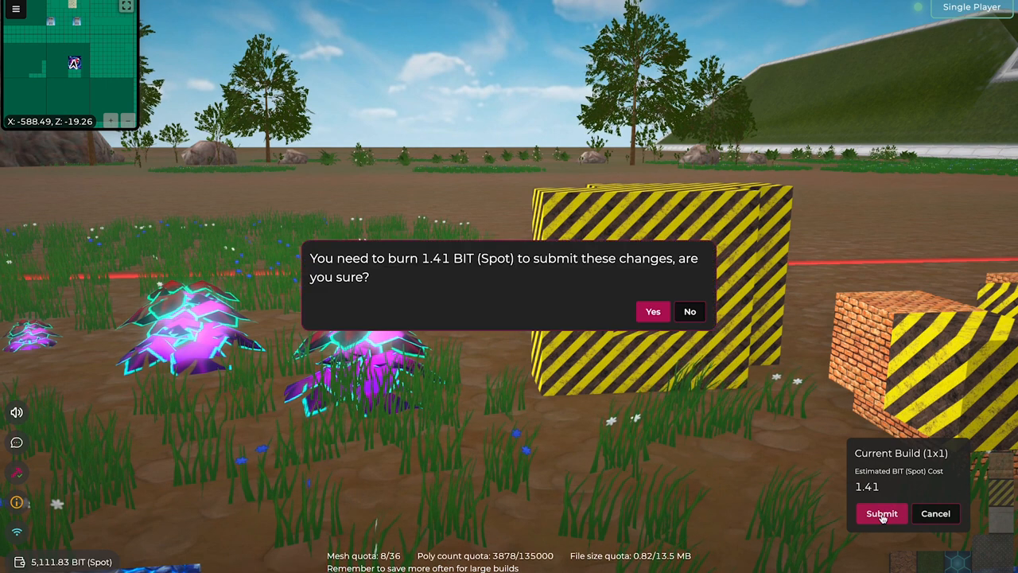
click(652, 312)
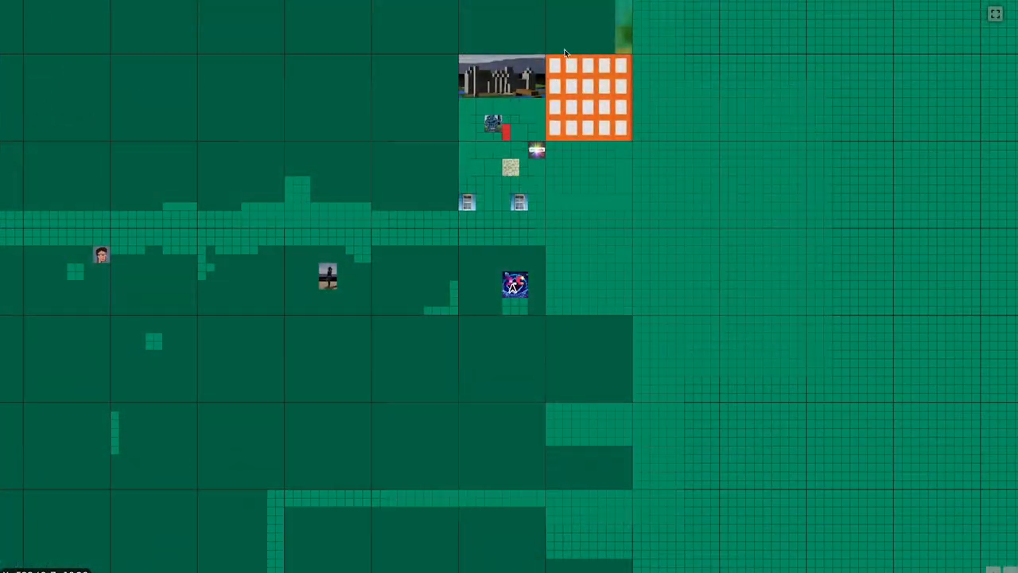
mouse_move(530, 162)
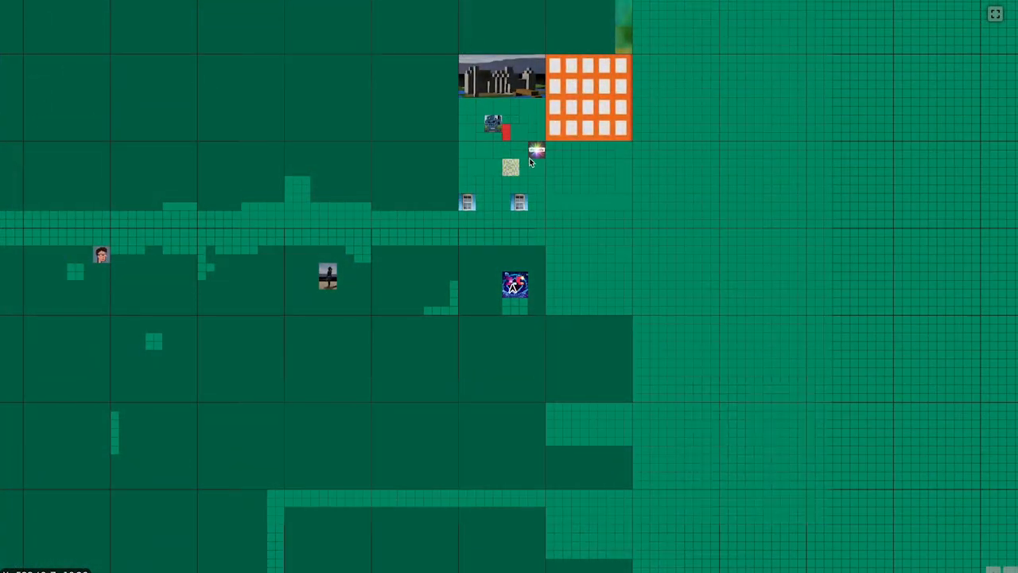